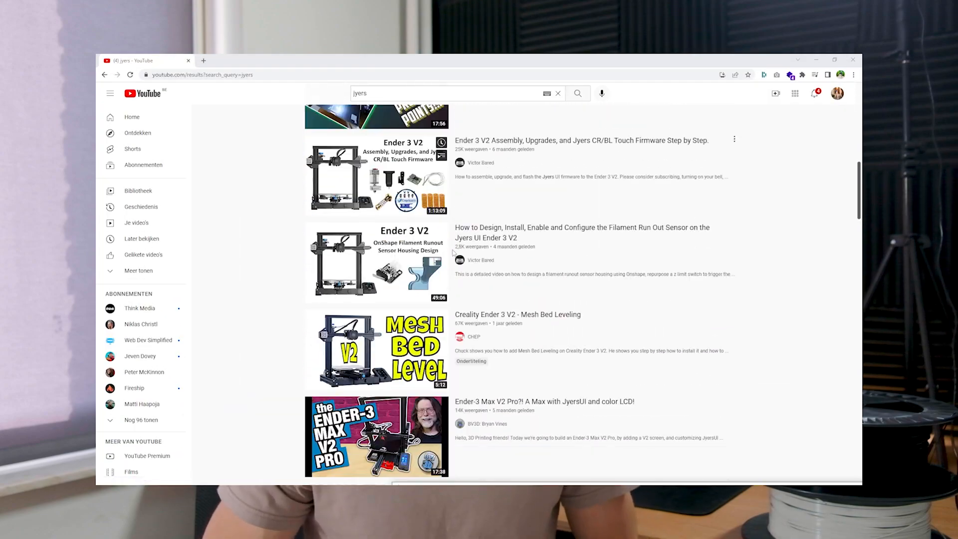
Step: Quick-format the SDHC (H:) card as FAT32 with 4096-byte allocation via the Format dialog
{"action": "scroll", "scroll_direction": "down", "scroll_amount": 3}
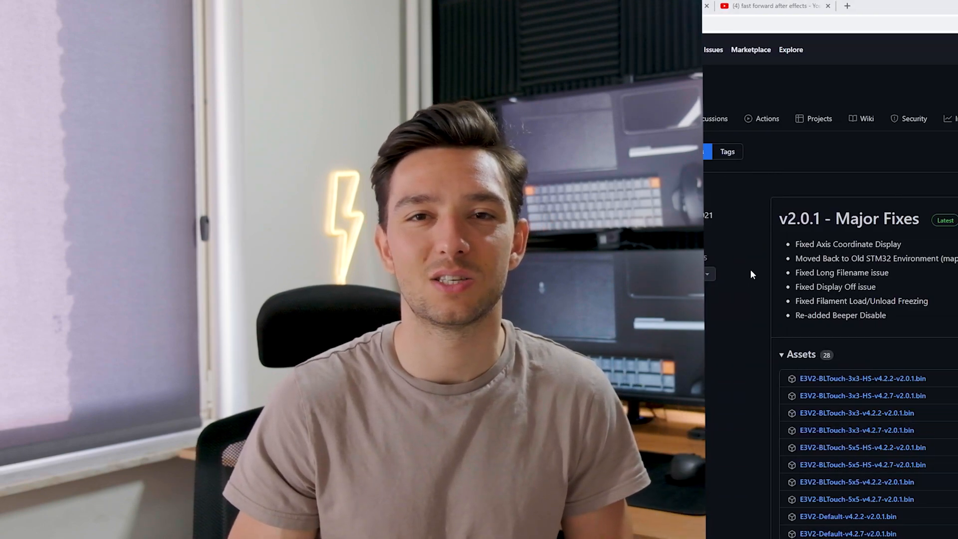
{"action": "scroll", "scroll_direction": "down", "scroll_amount": 3}
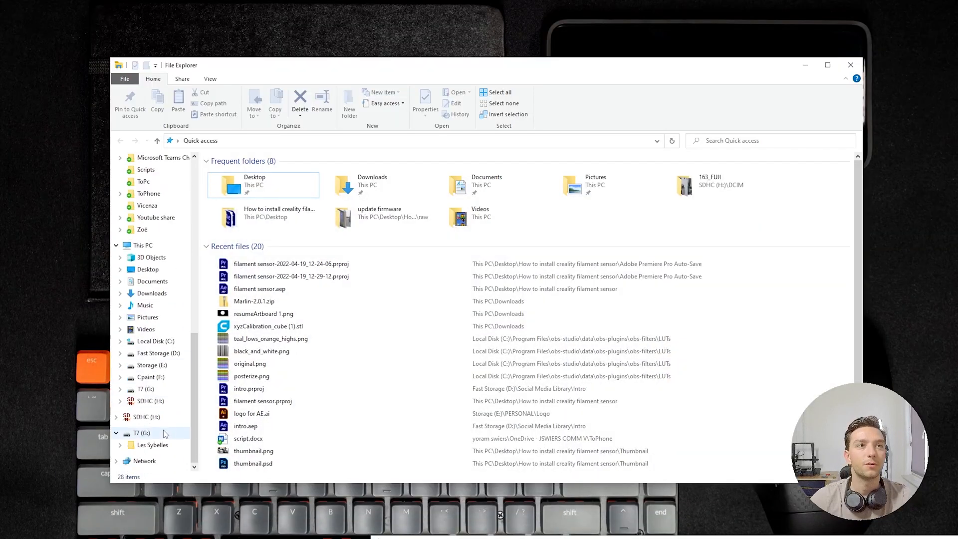
{"action": "left_click", "coordinate": [149, 402]}
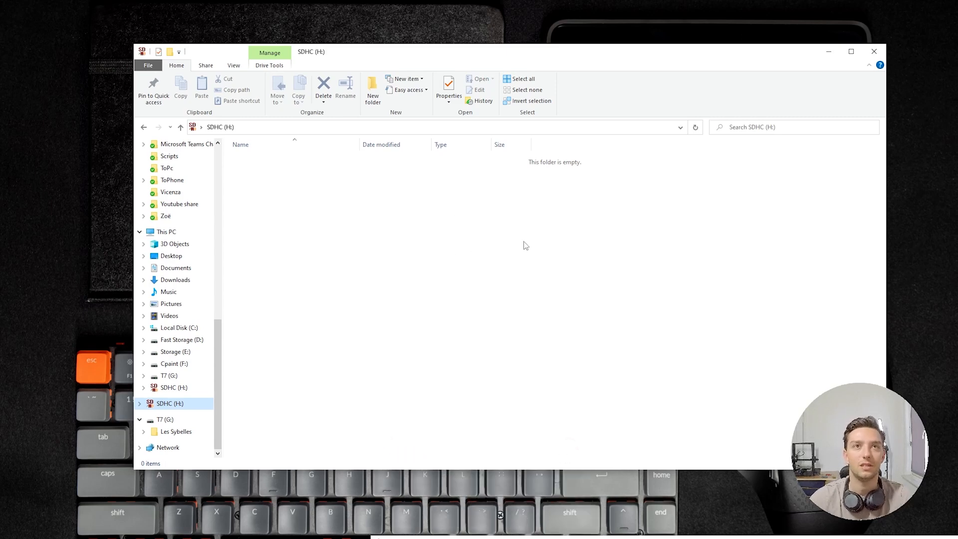
{"action": "mouse_move", "coordinate": [450, 239]}
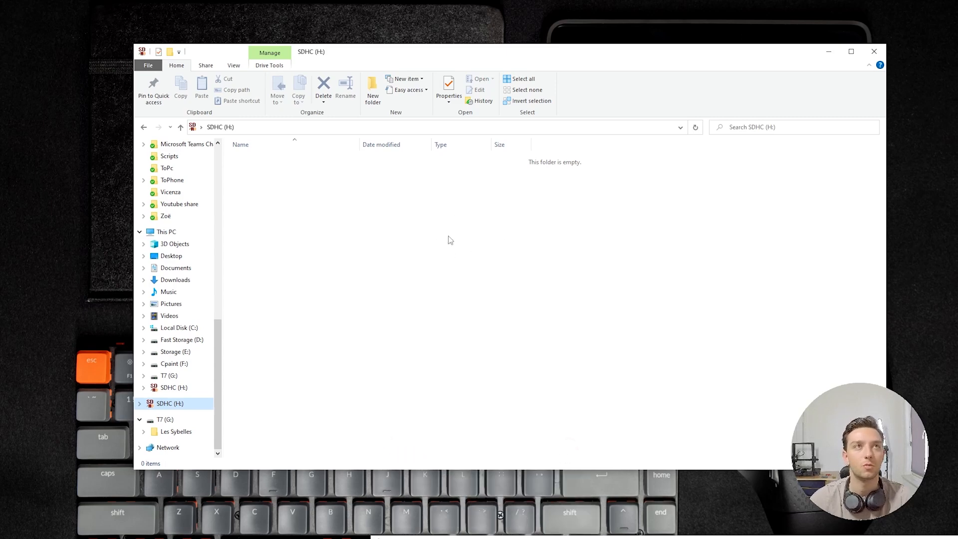
{"action": "mouse_move", "coordinate": [184, 409]}
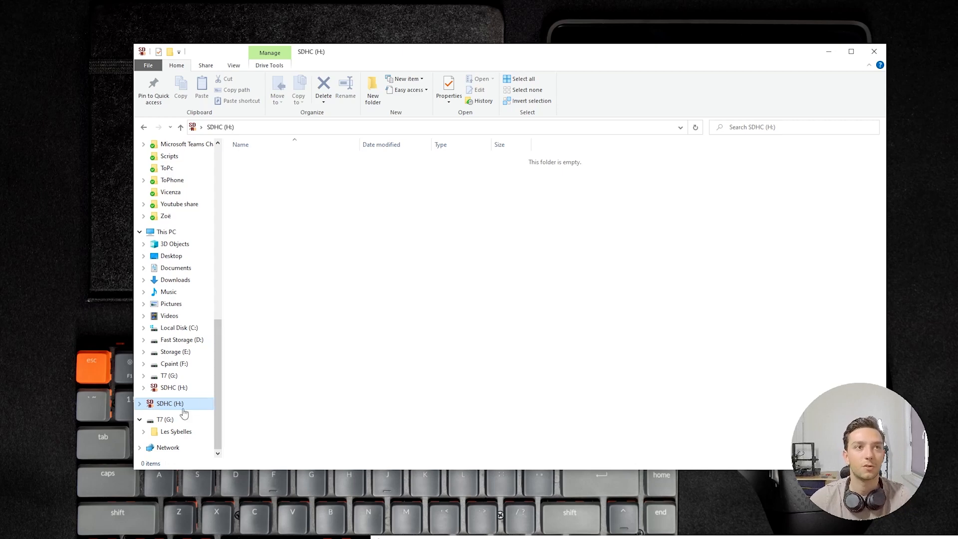
{"action": "left_click", "coordinate": [170, 403]}
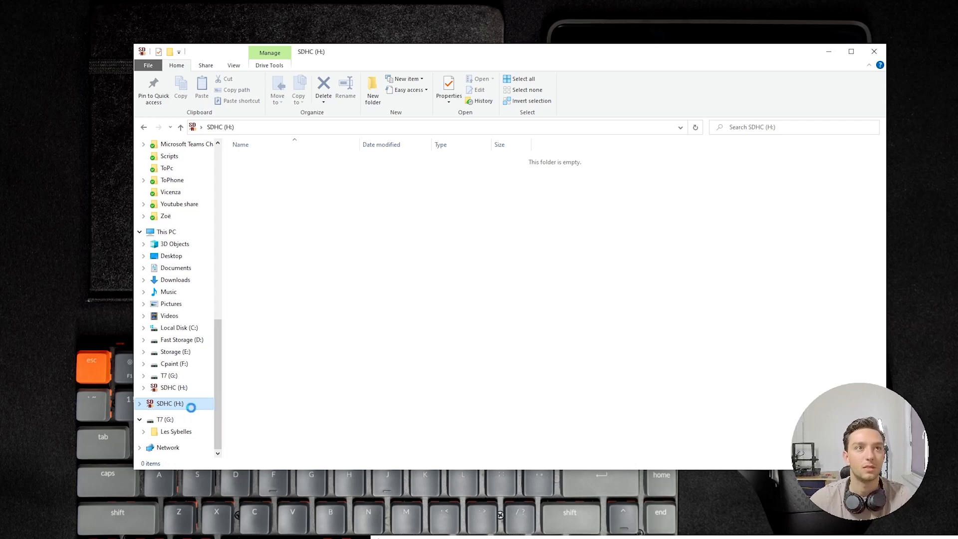
{"action": "right_click", "coordinate": [171, 404]}
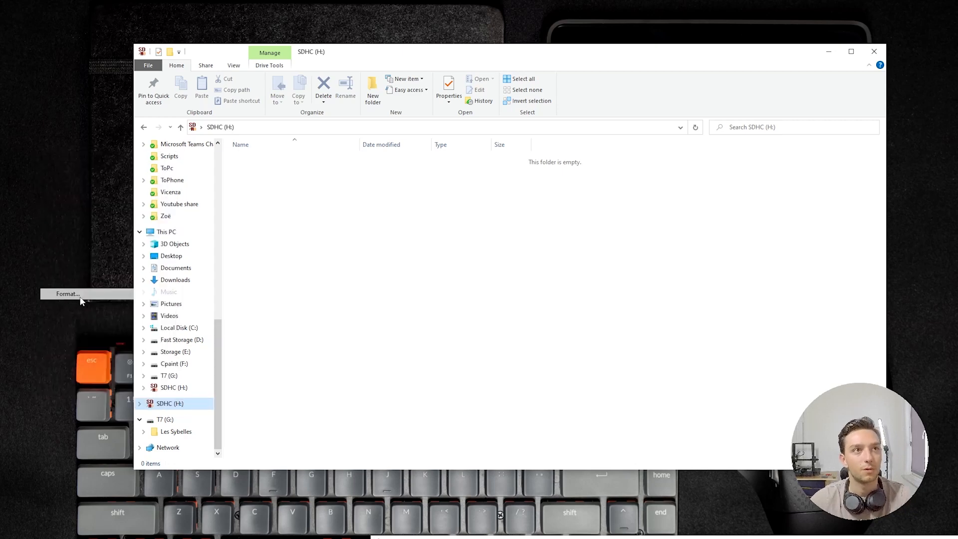
{"action": "left_click", "coordinate": [66, 293]}
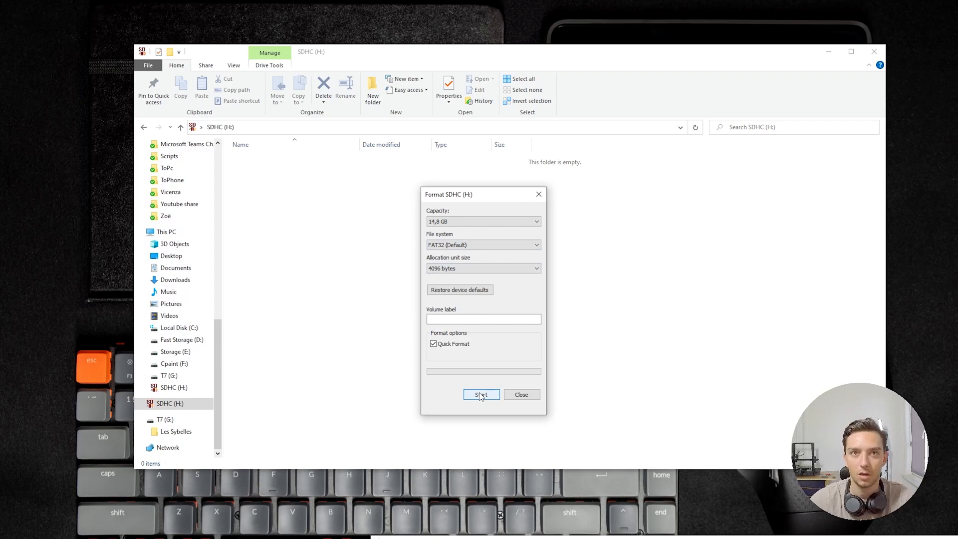
{"action": "left_click", "coordinate": [481, 394]}
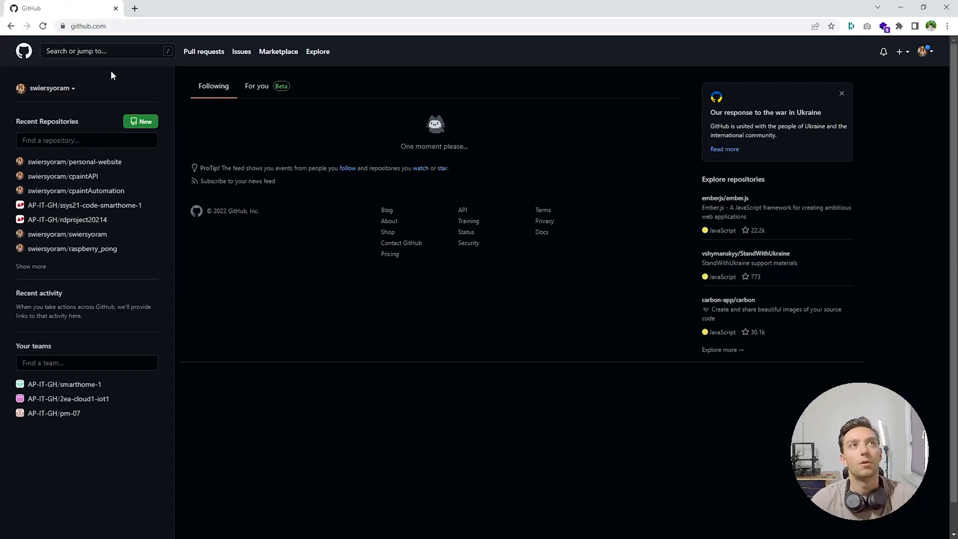
Step: Search GitHub for 'jyers' and filter the results to Users
{"action": "left_click", "coordinate": [103, 51]}
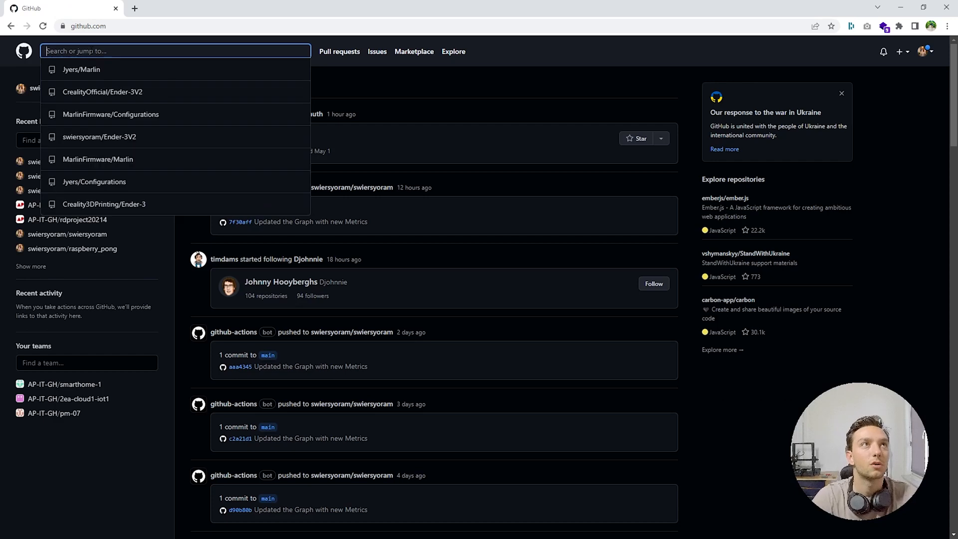
{"action": "type", "text": "jyers"}
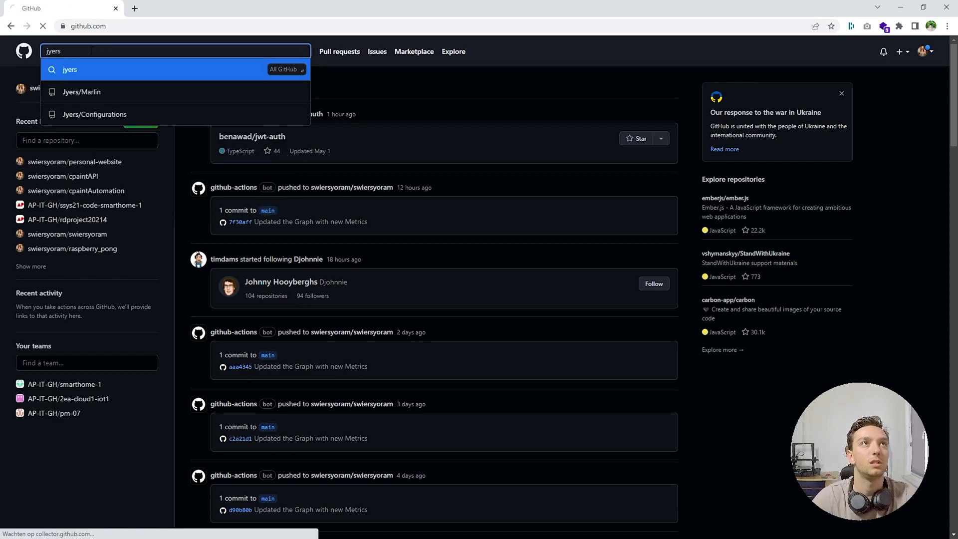
{"action": "key", "text": "Enter"}
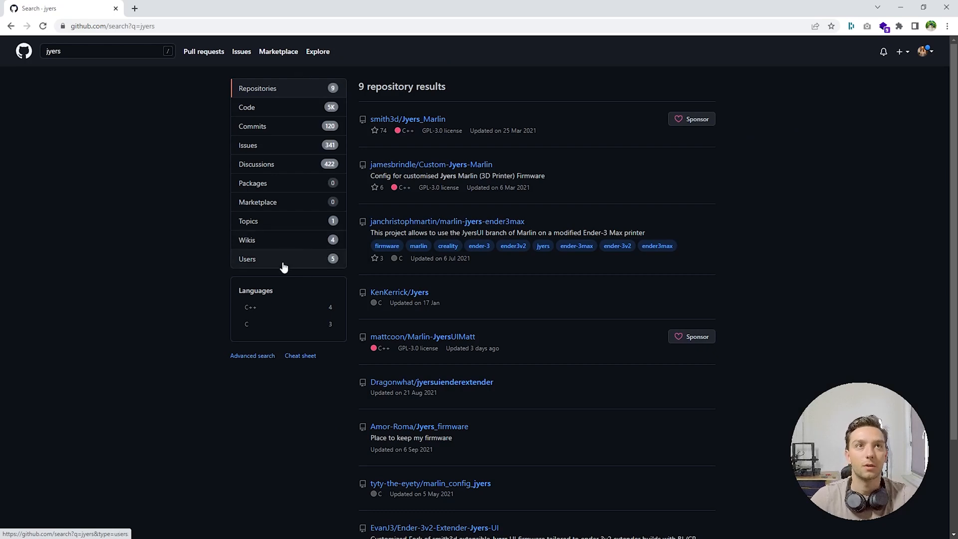
{"action": "left_click", "coordinate": [247, 259]}
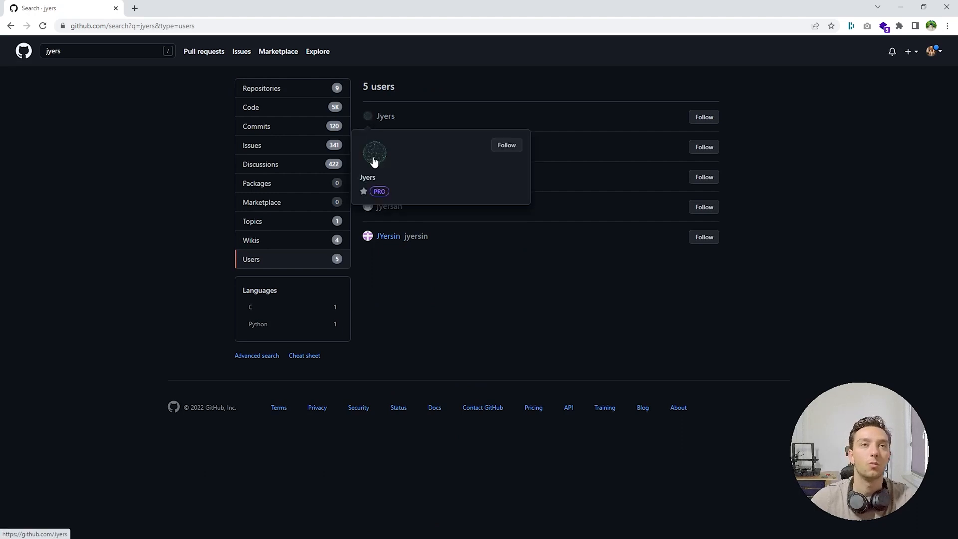
{"action": "mouse_move", "coordinate": [385, 116]}
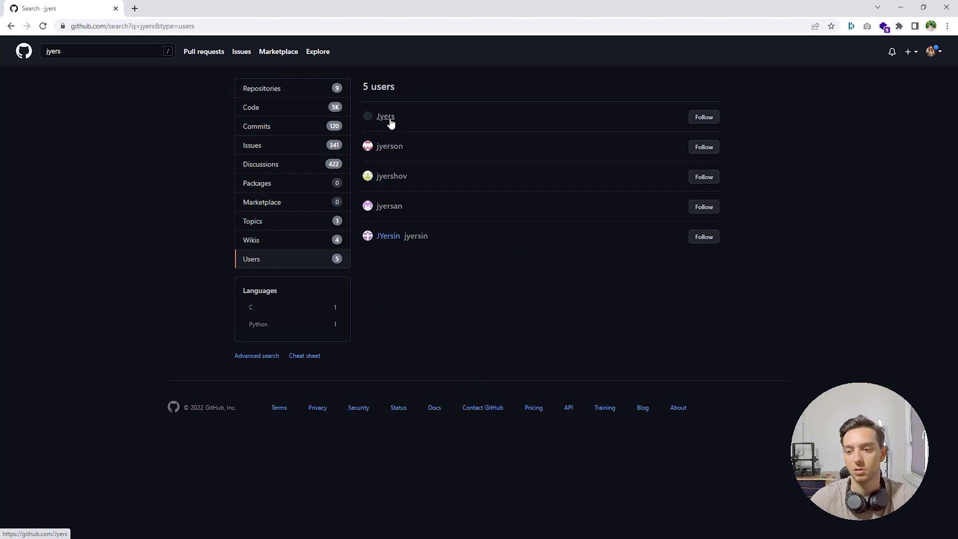
Step: Go to the Jyers profile and into its Marlin repository
{"action": "left_click", "coordinate": [385, 117]}
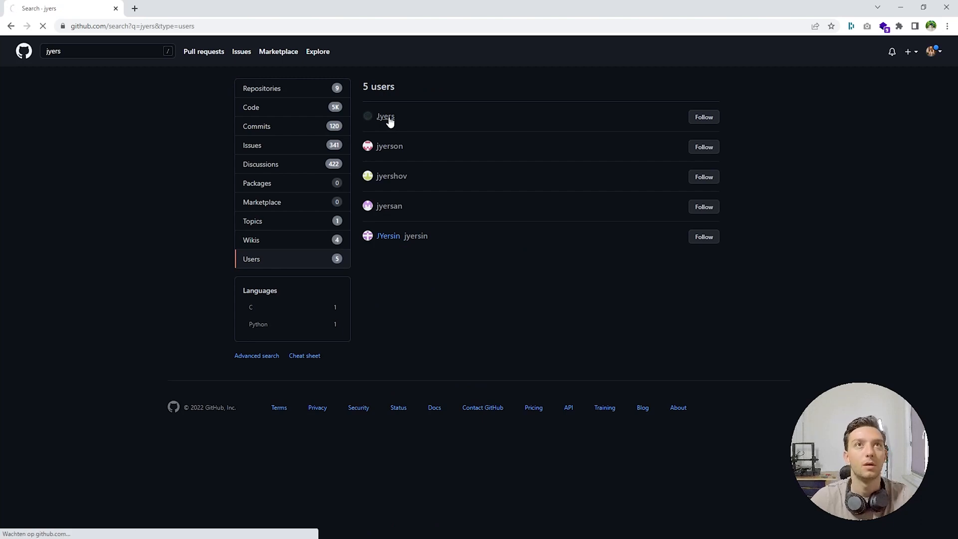
{"action": "left_click", "coordinate": [385, 116]}
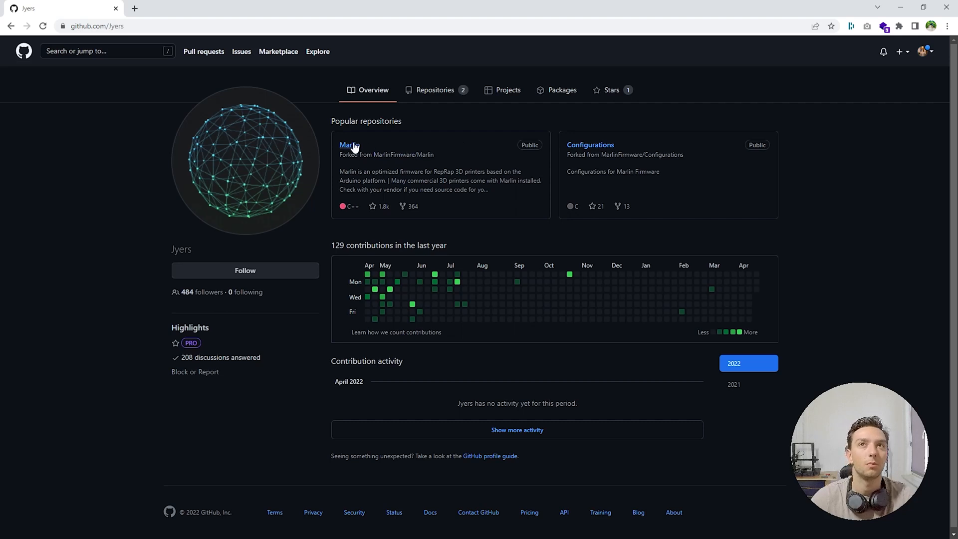
{"action": "mouse_move", "coordinate": [355, 150]}
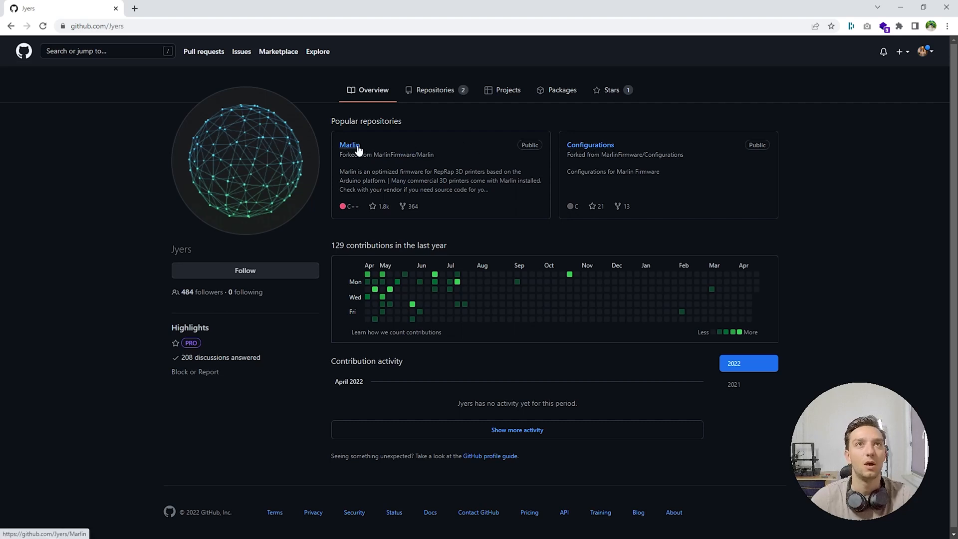
{"action": "left_click", "coordinate": [349, 145]}
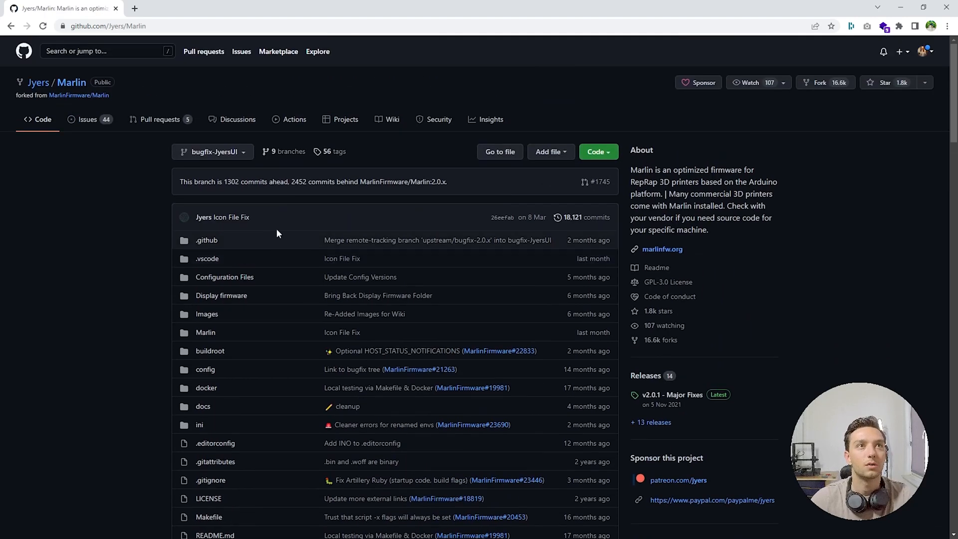
Step: Go to the Jyers/Marlin Releases page from the repository sidebar
{"action": "scroll", "scroll_direction": "down", "scroll_amount": 3}
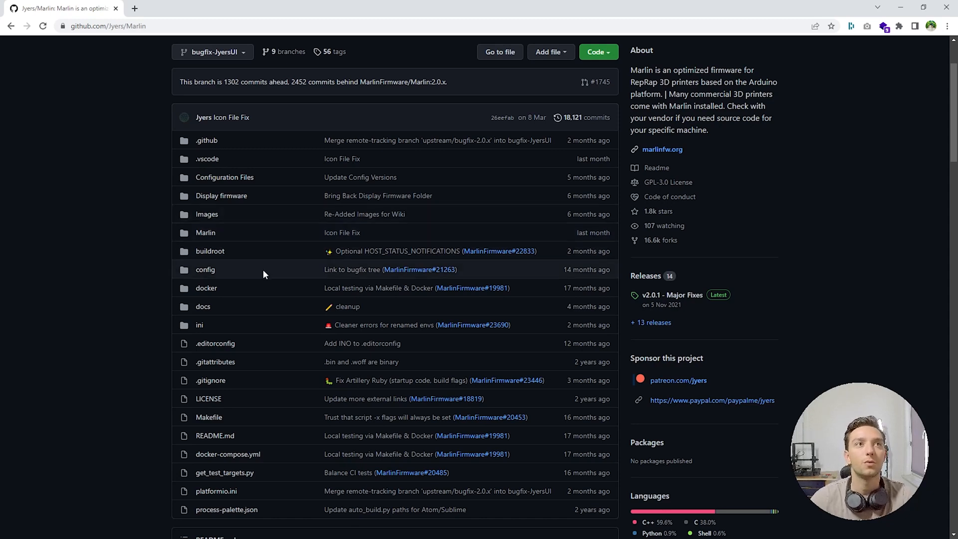
{"action": "mouse_move", "coordinate": [183, 255]}
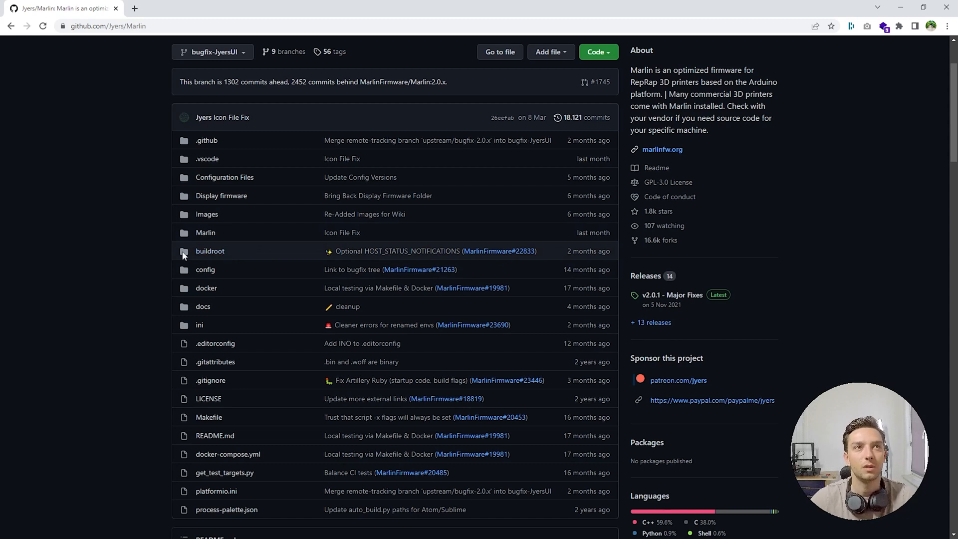
{"action": "mouse_move", "coordinate": [210, 252]}
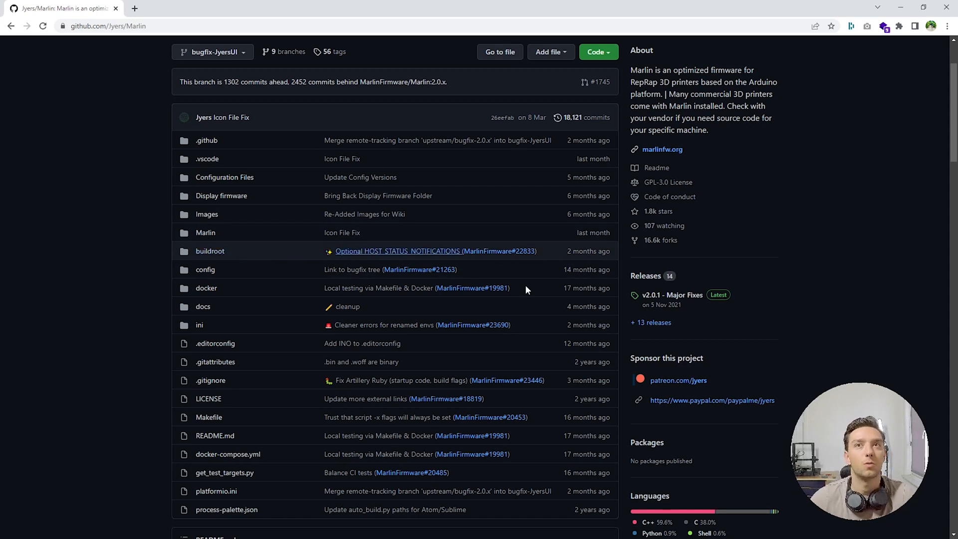
{"action": "mouse_move", "coordinate": [646, 276]}
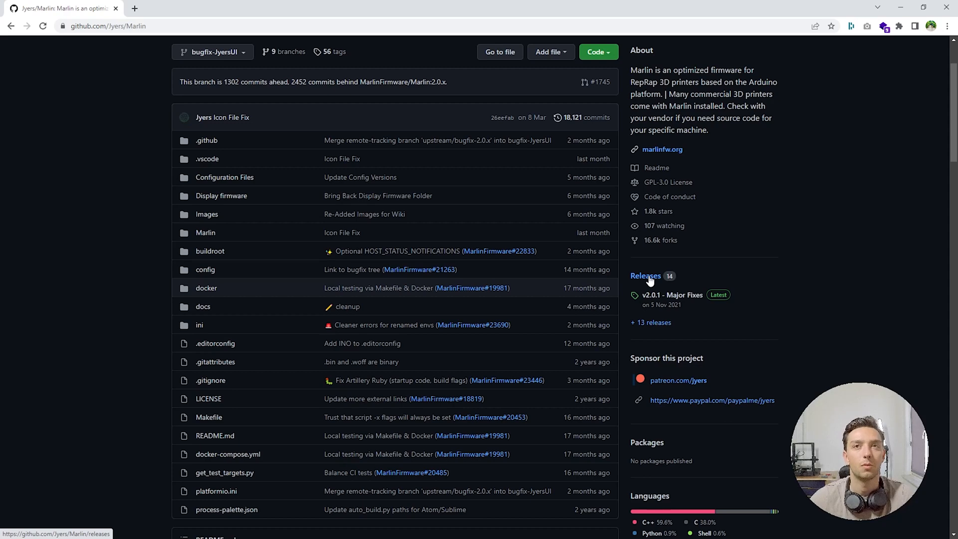
{"action": "left_click", "coordinate": [646, 275]}
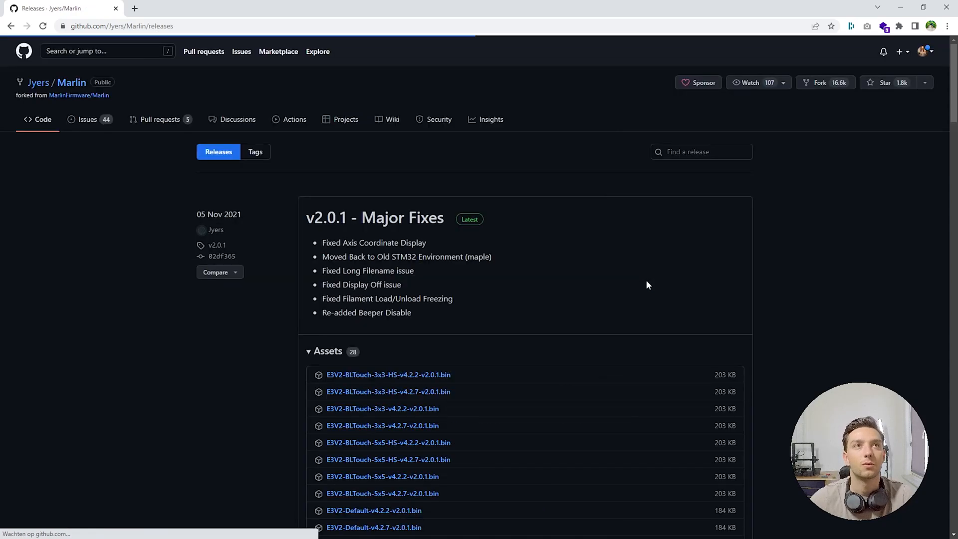
Step: Download E3V2-Default-v4.2.2-v2.0.1.bin from the v2.0.1 release assets
{"action": "scroll", "scroll_direction": "down", "scroll_amount": 3}
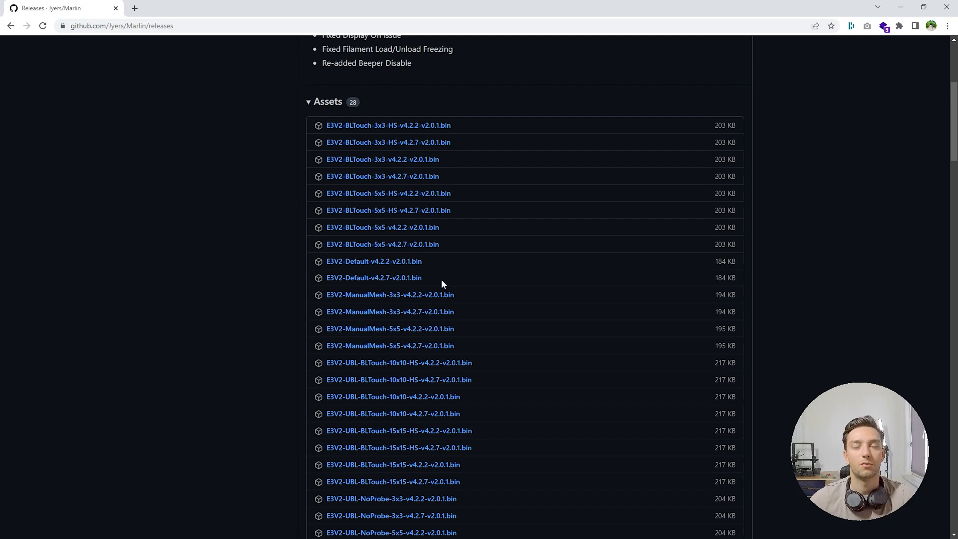
{"action": "mouse_move", "coordinate": [435, 282]}
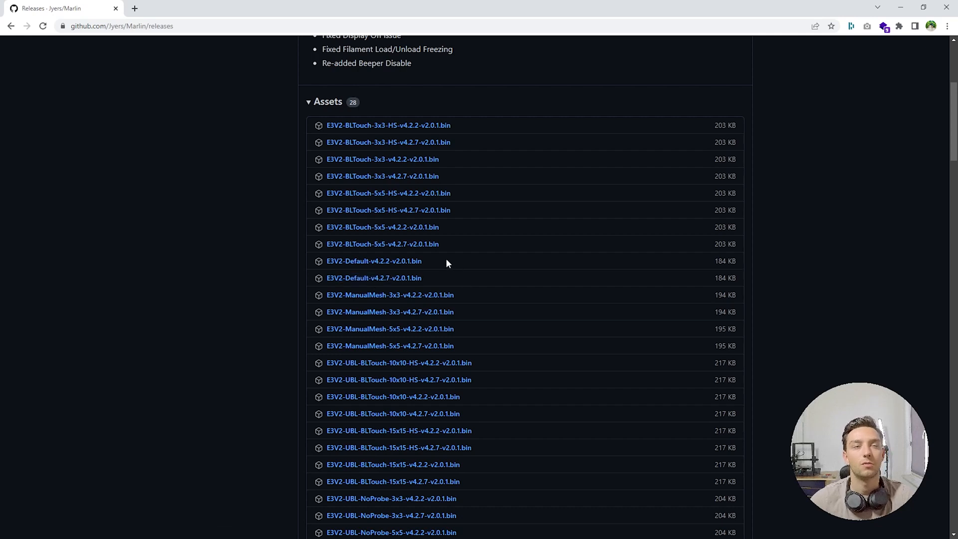
{"action": "mouse_move", "coordinate": [373, 261]}
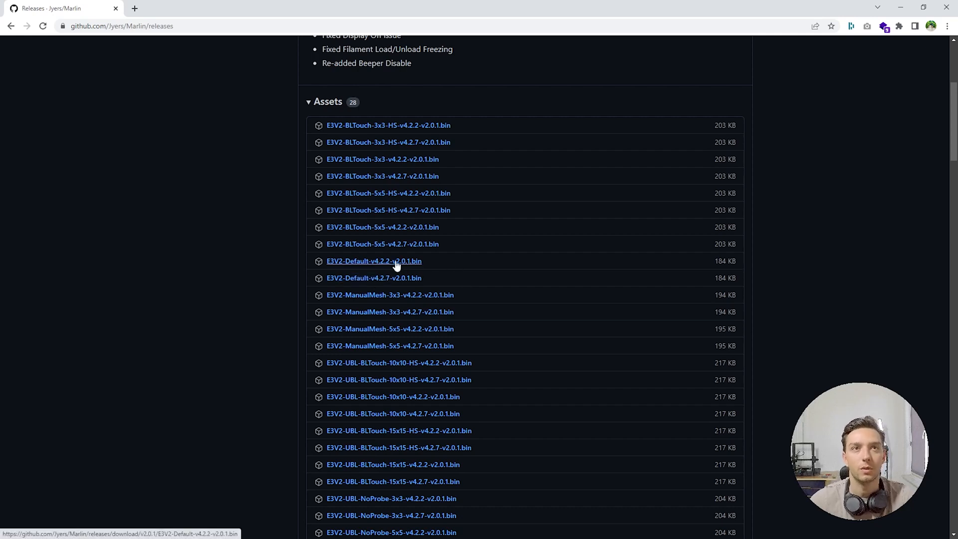
{"action": "left_click", "coordinate": [374, 260]}
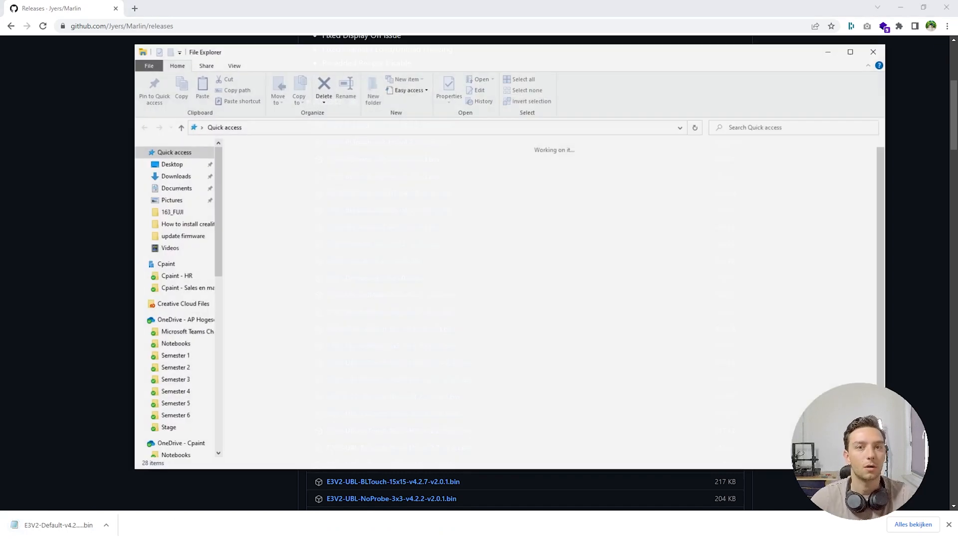
Step: Bring up File Explorer at Quick access to find the downloaded firmware
{"action": "left_click", "coordinate": [173, 387]}
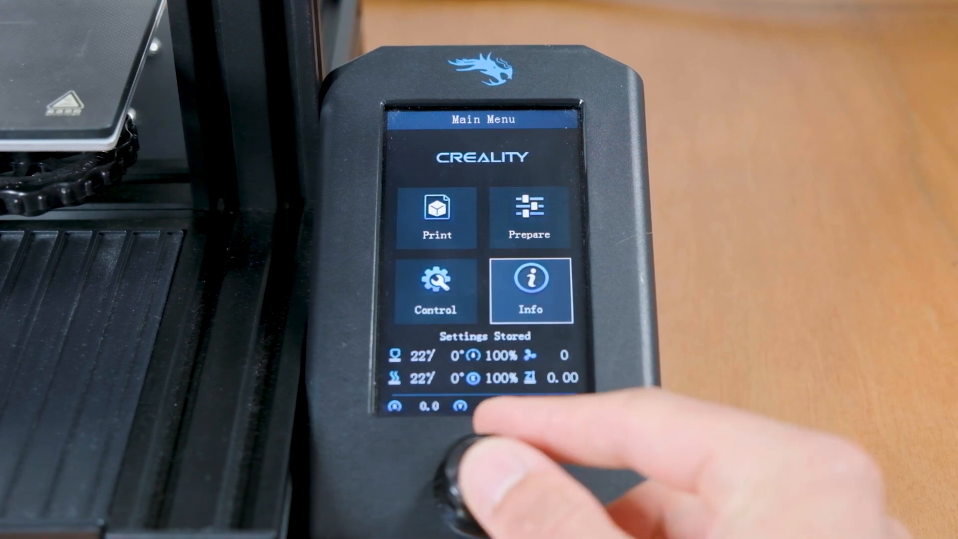
Step: Enter the Control menu from the Main Menu with the knob
{"action": "left_click", "coordinate": [530, 284]}
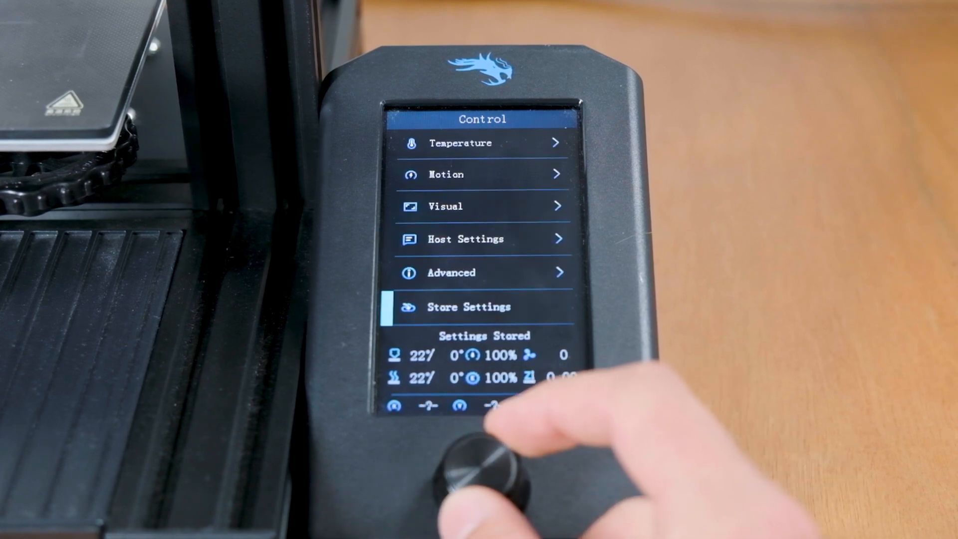
Step: Scroll the Advanced Settings list down to the Filament Sensor entry
{"action": "scroll", "scroll_direction": "down", "scroll_amount": 3}
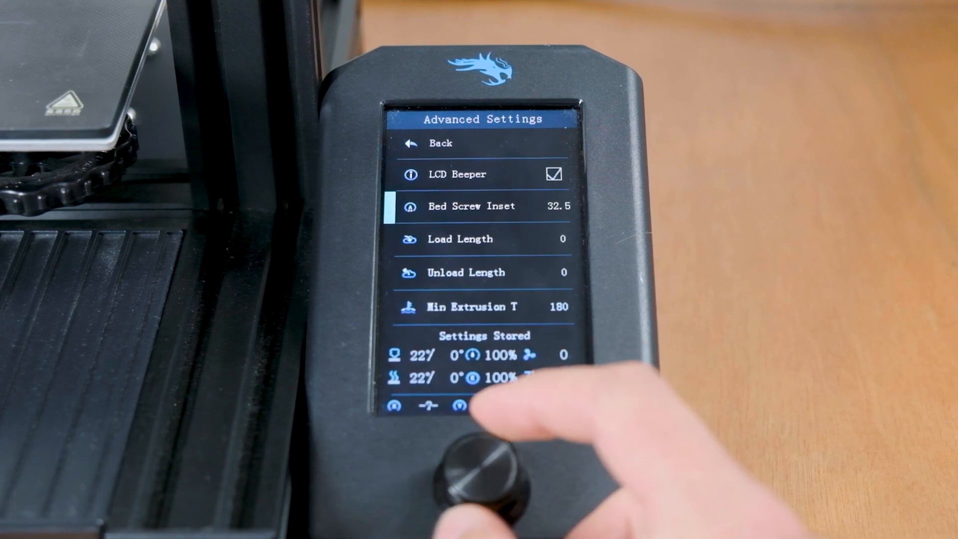
{"action": "scroll", "scroll_direction": "down", "scroll_amount": 3}
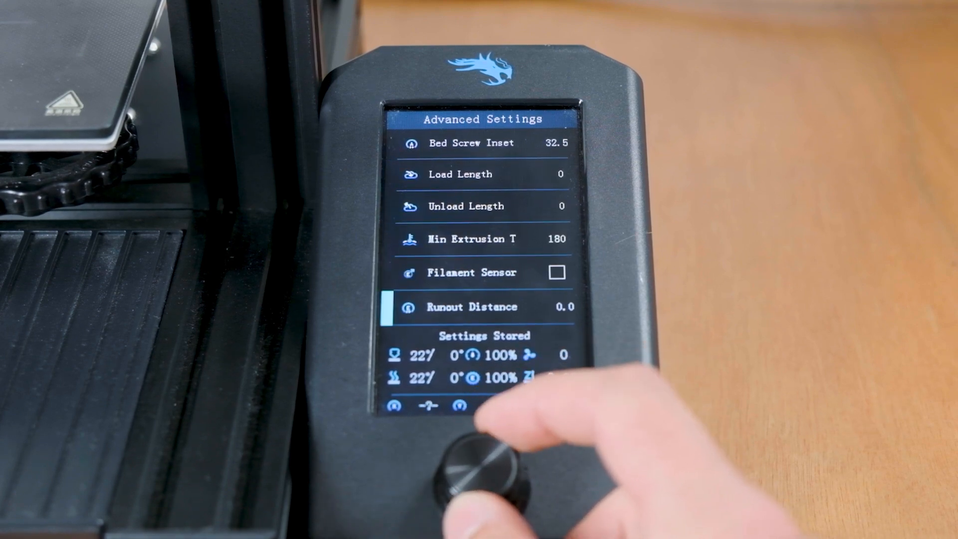